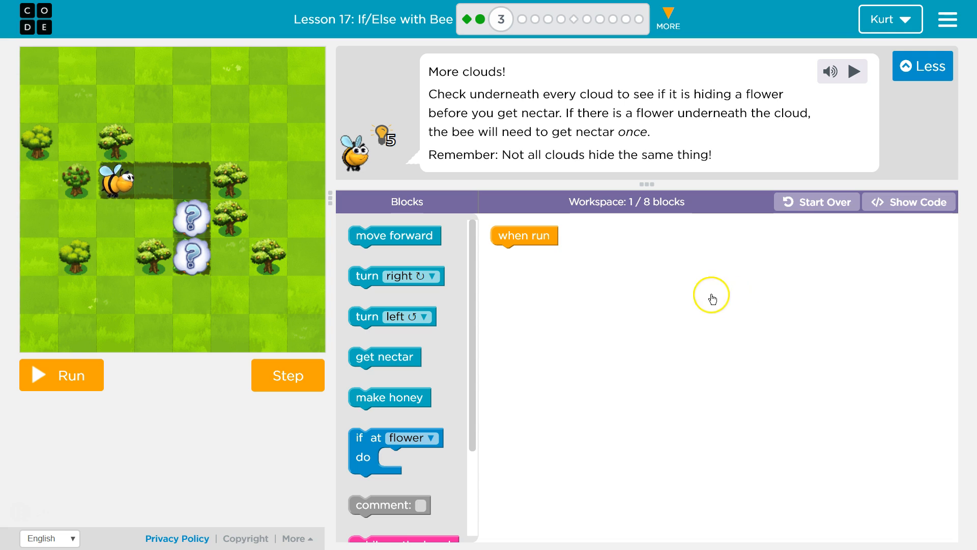
mouse_move(615, 107)
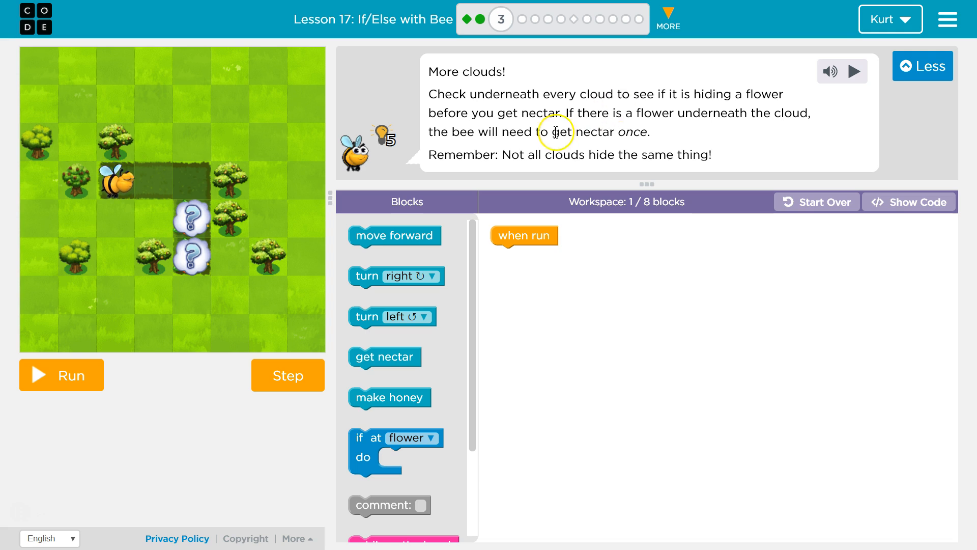
mouse_move(638, 137)
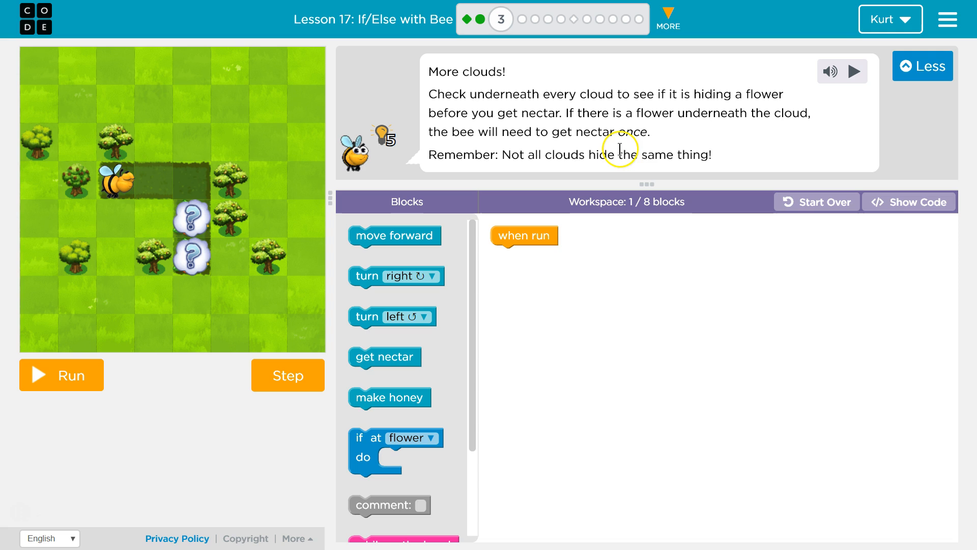
mouse_move(662, 150)
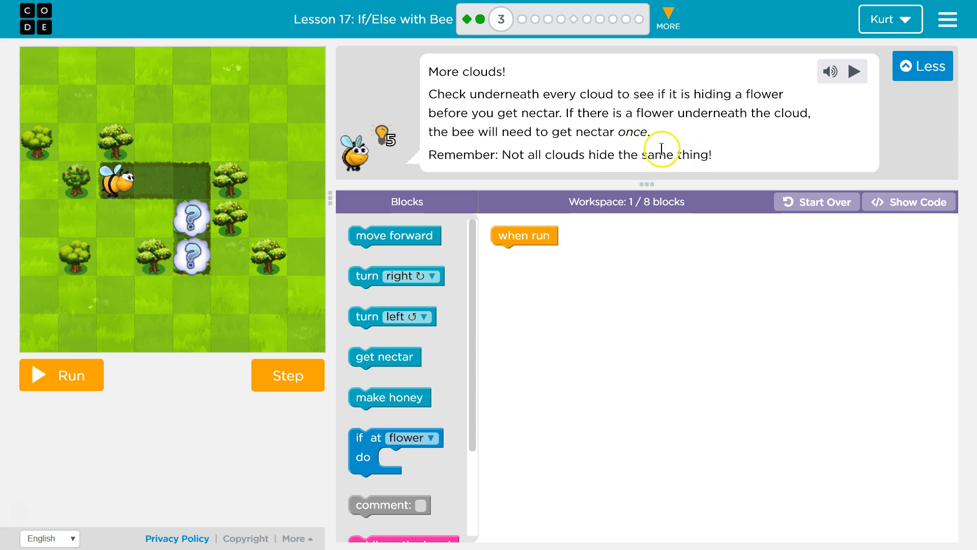
mouse_move(642, 168)
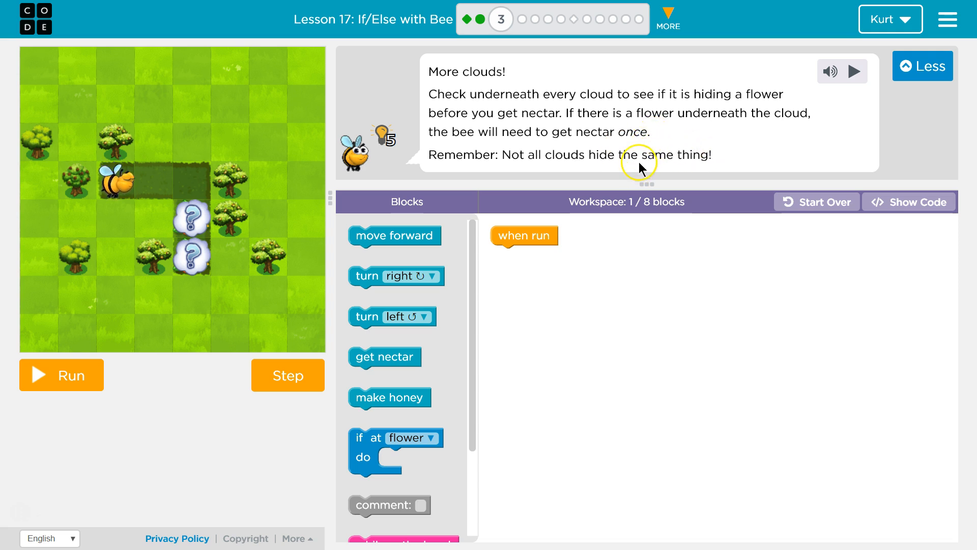
mouse_move(524, 104)
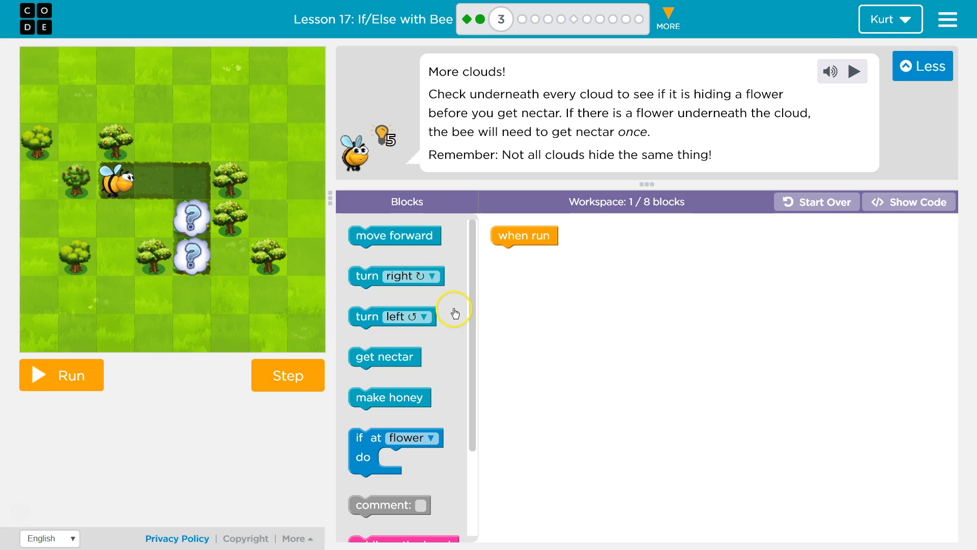
mouse_move(655, 171)
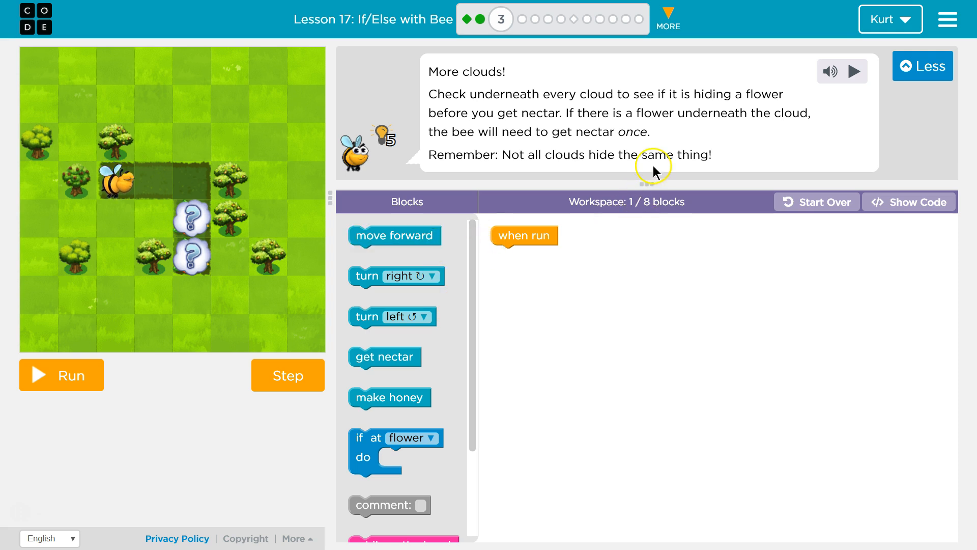
mouse_move(394, 233)
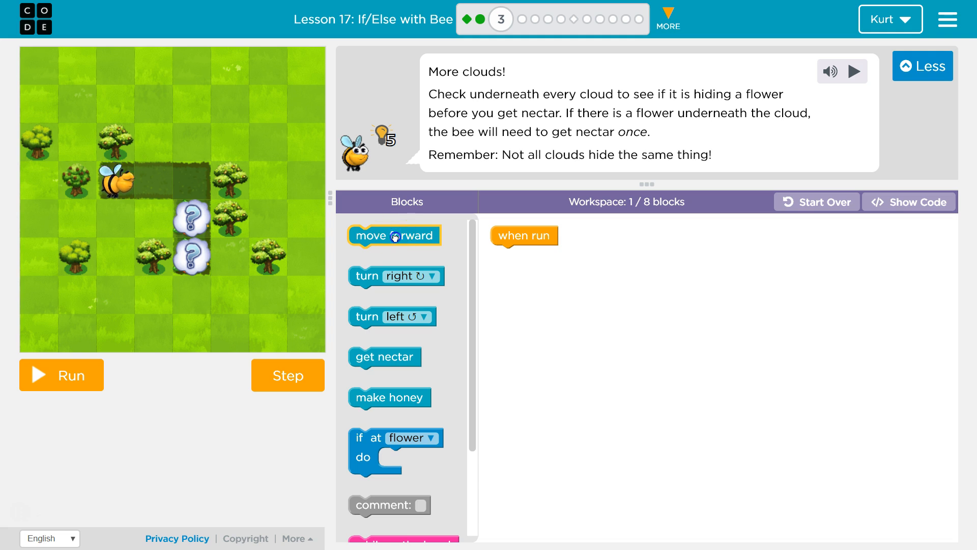
Step: Stack two move forward blocks and a turn right block under when run
left_click_drag(394, 236, 548, 278)
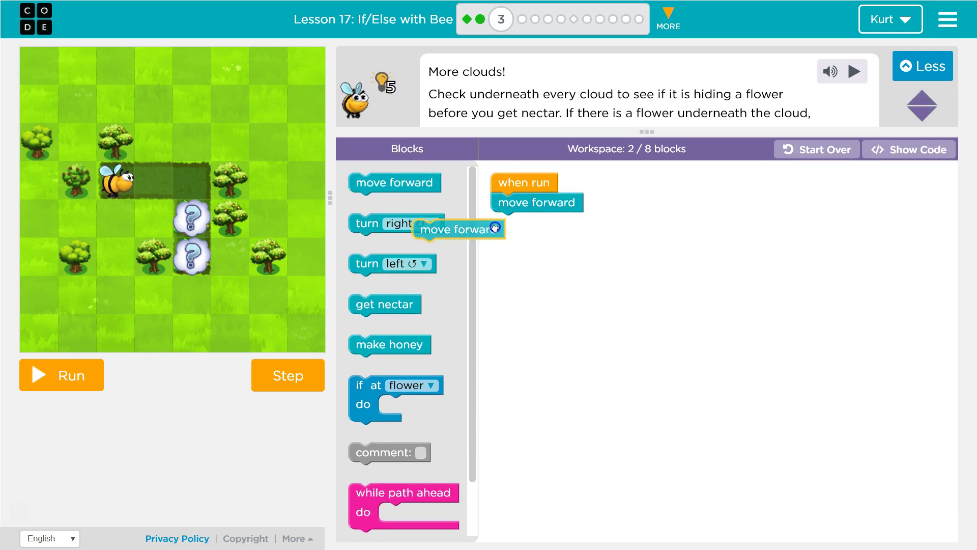
left_click_drag(458, 228, 536, 222)
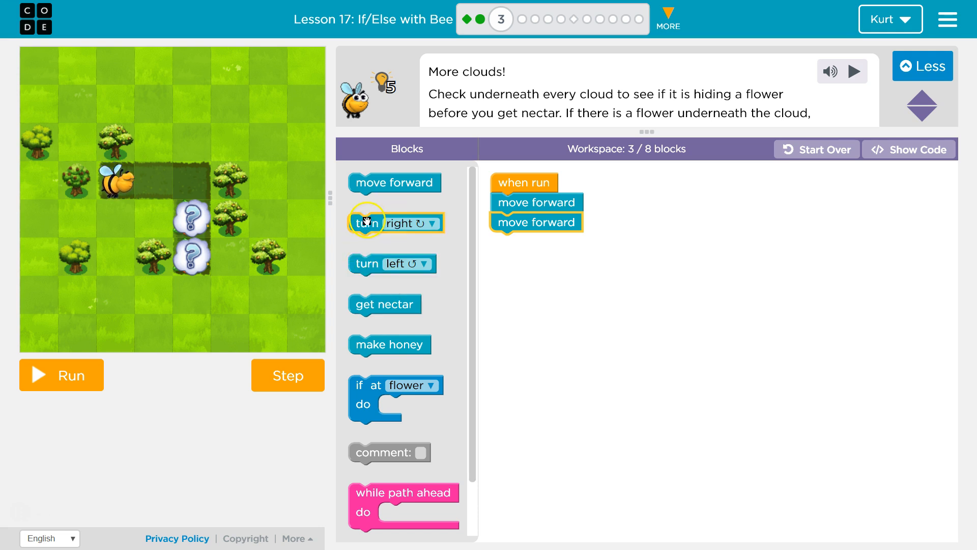
left_click_drag(386, 223, 538, 242)
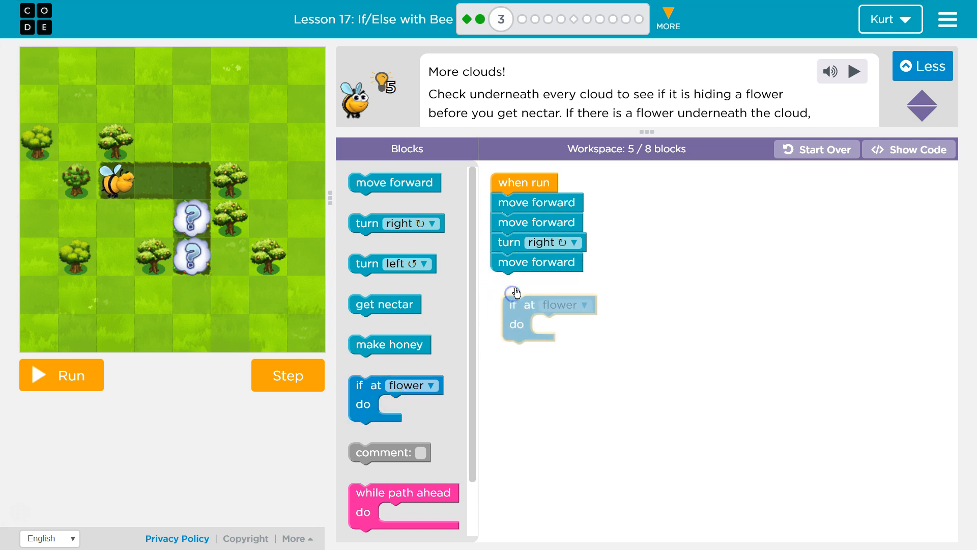
Step: Add if at flower with get nectar, another move forward, then a second if at flower
left_click_drag(511, 305, 505, 281)
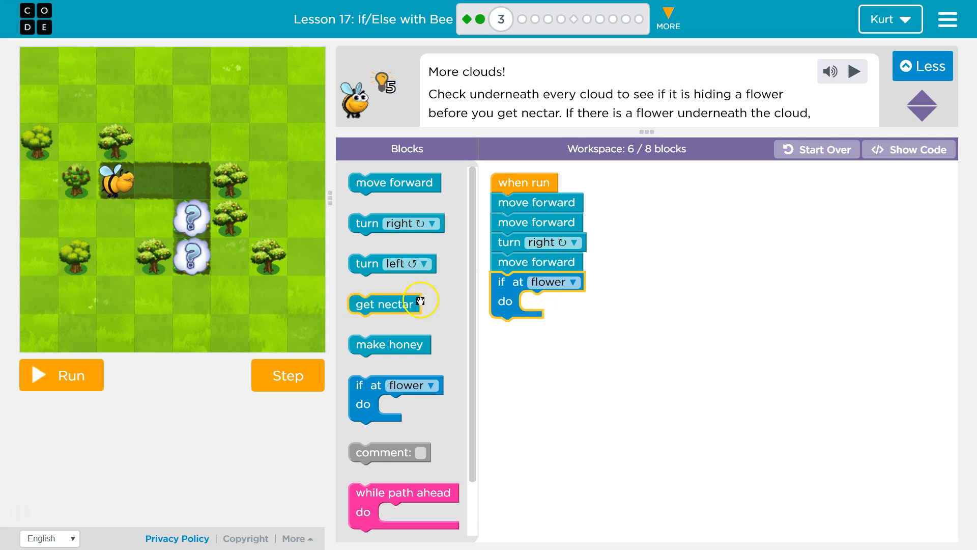
left_click_drag(383, 305, 555, 302)
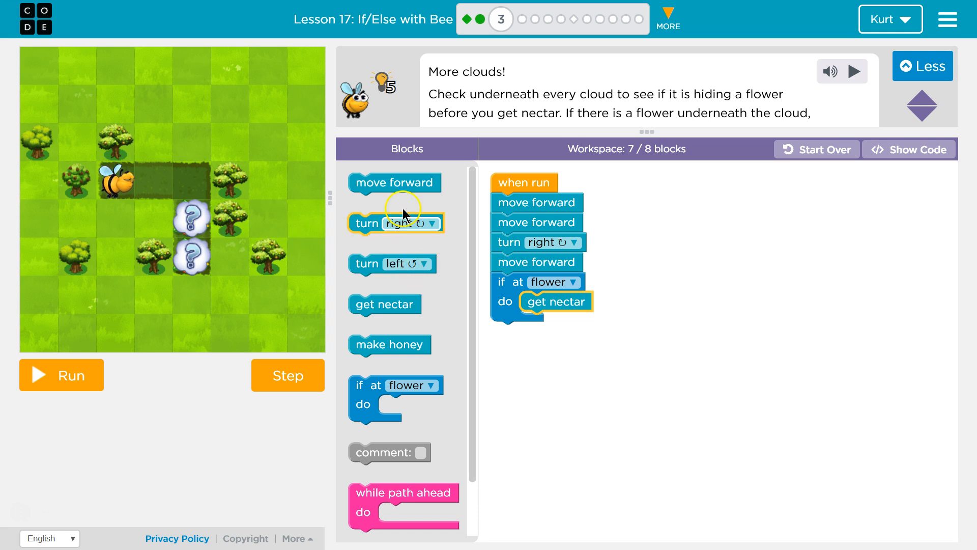
left_click_drag(394, 182, 536, 330)
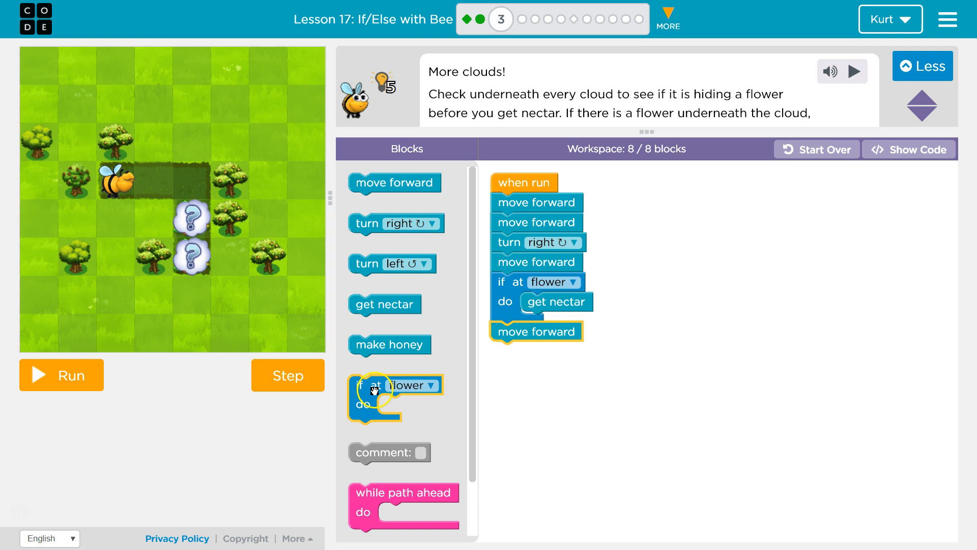
left_click_drag(395, 398, 533, 361)
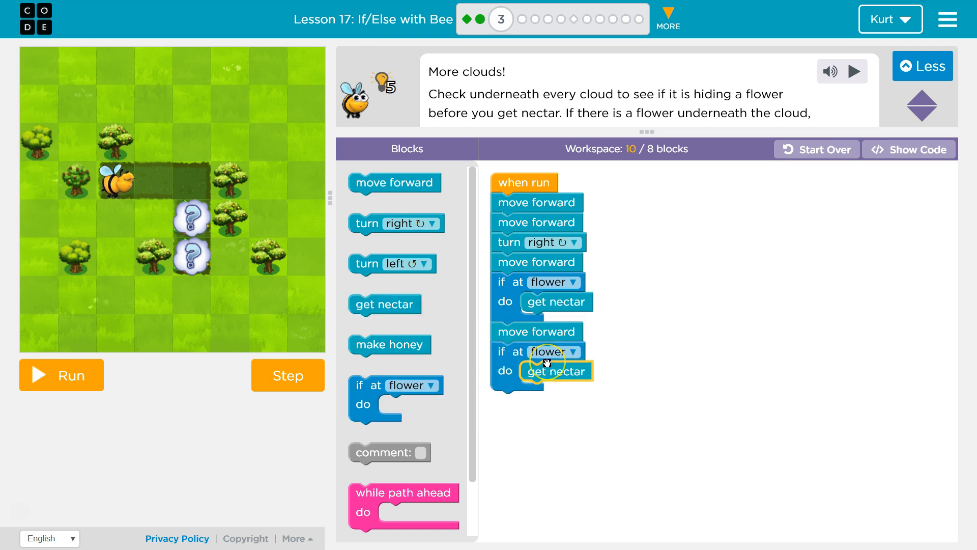
Step: Wrap the if at flower nectar check in a repeat loop set to 2 times
scroll("down", 3)
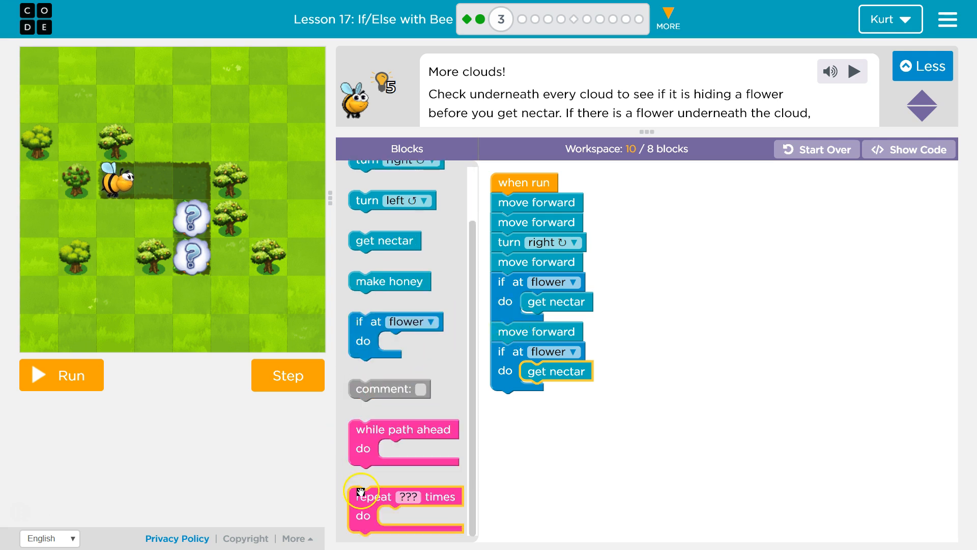
left_click_drag(535, 331, 648, 258)
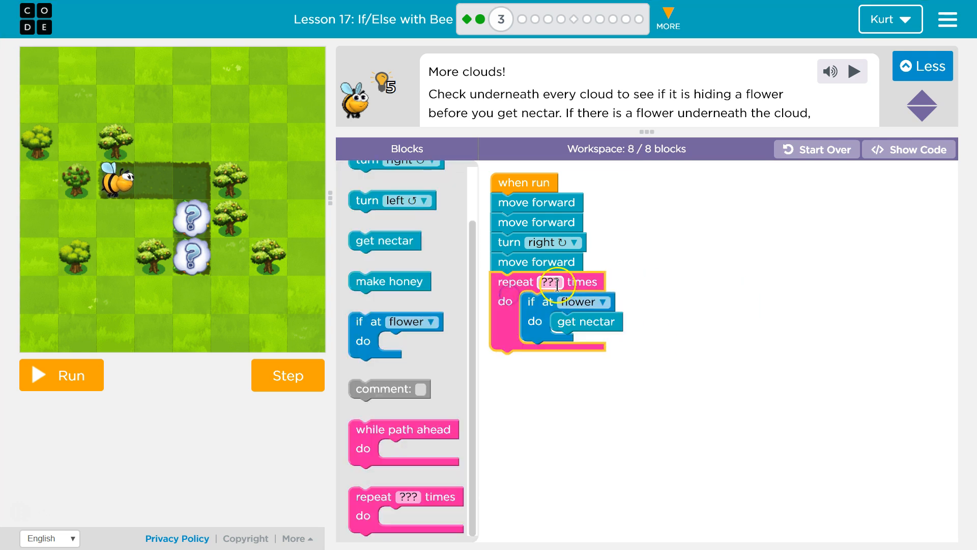
left_click(553, 282)
type("2")
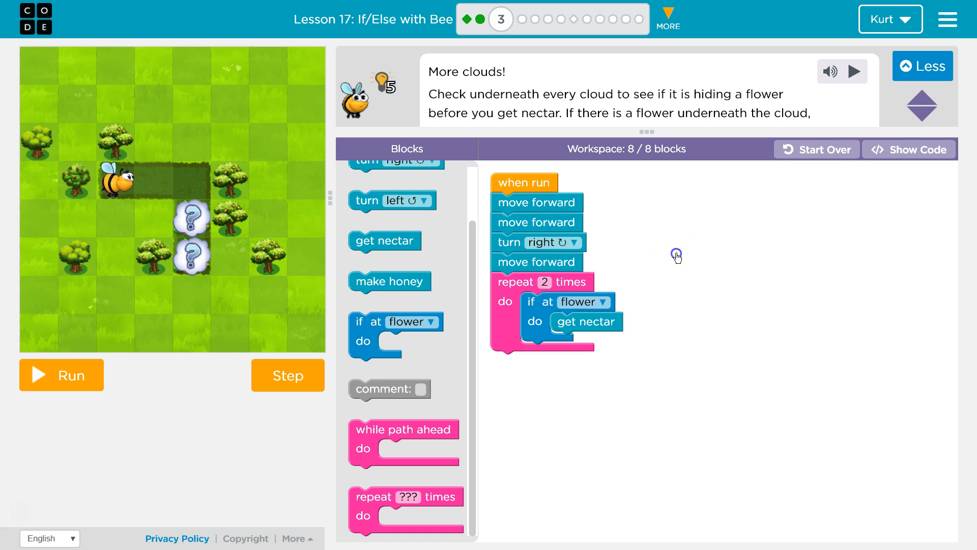
mouse_move(686, 220)
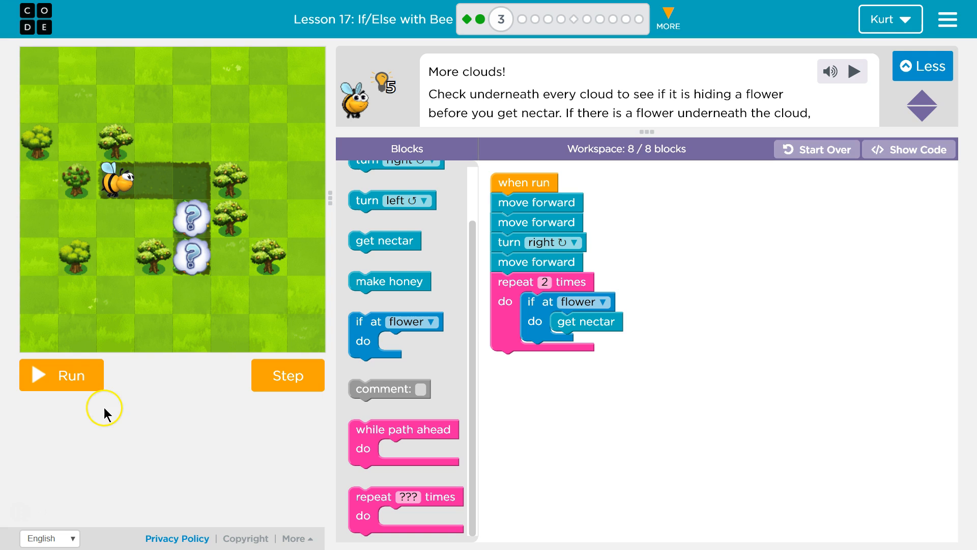
Step: Run the program; the bee stops at the first cloud flower with no nectar left
left_click(61, 375)
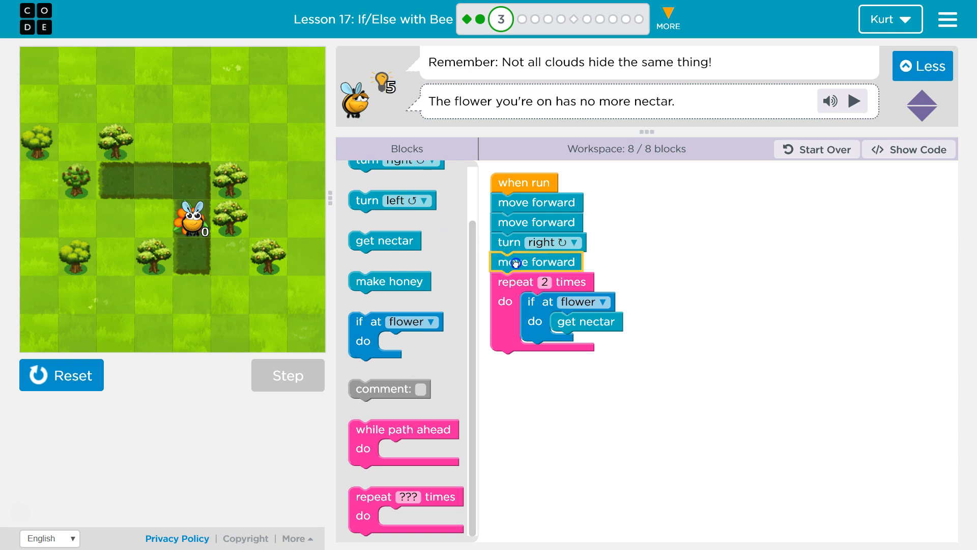
Step: Move the final move forward block into the repeat loop and rerun the program
left_click_drag(536, 262, 599, 306)
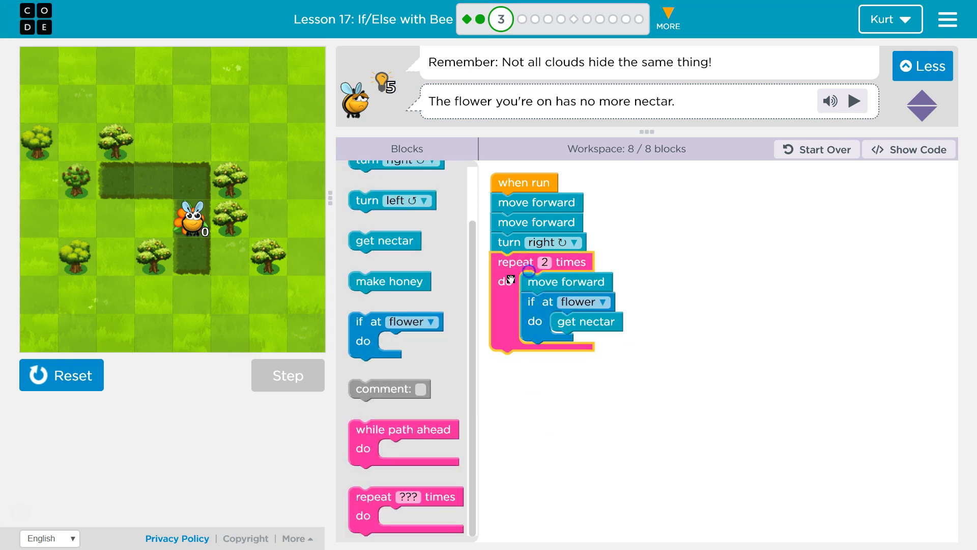
left_click(62, 374)
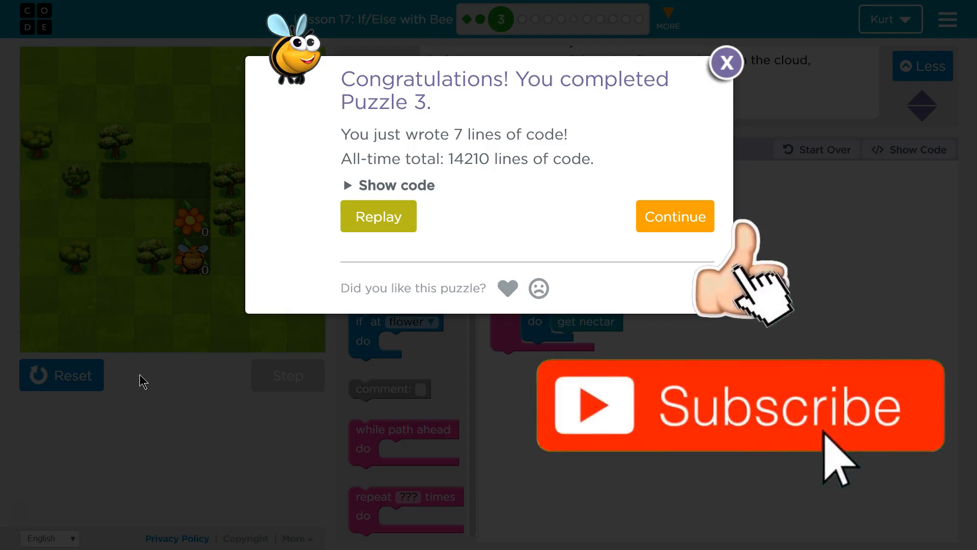
Step: Dismiss the puzzle 3 Congratulations dialog
left_click(726, 63)
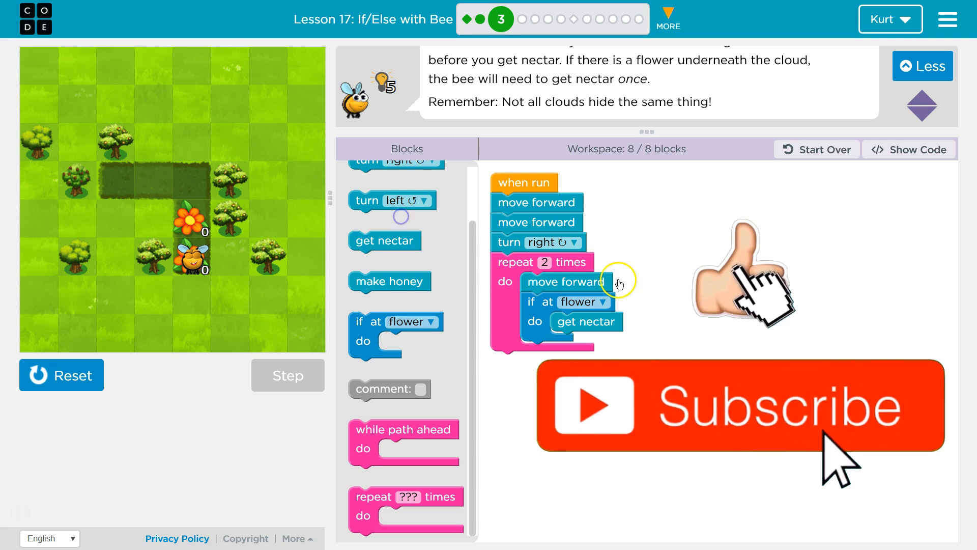
mouse_move(172, 422)
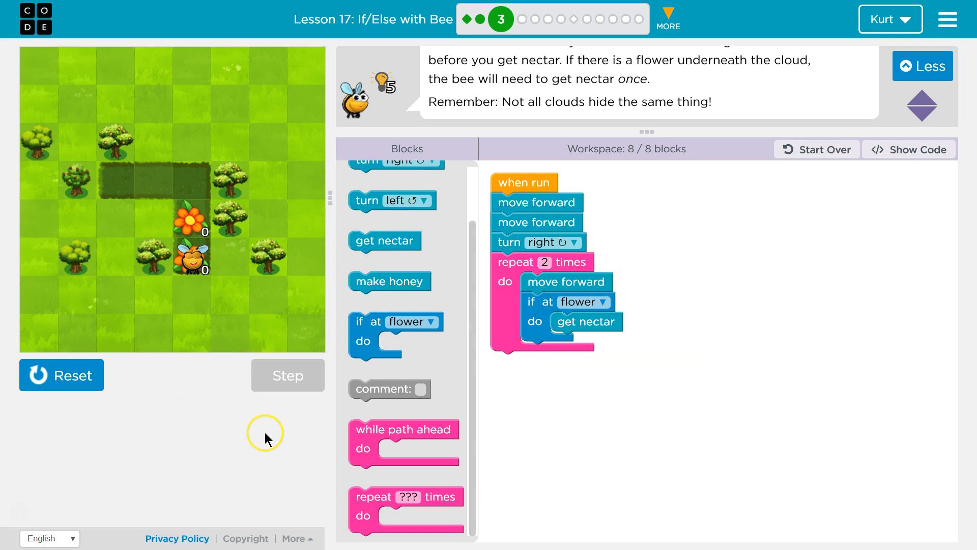
mouse_move(475, 374)
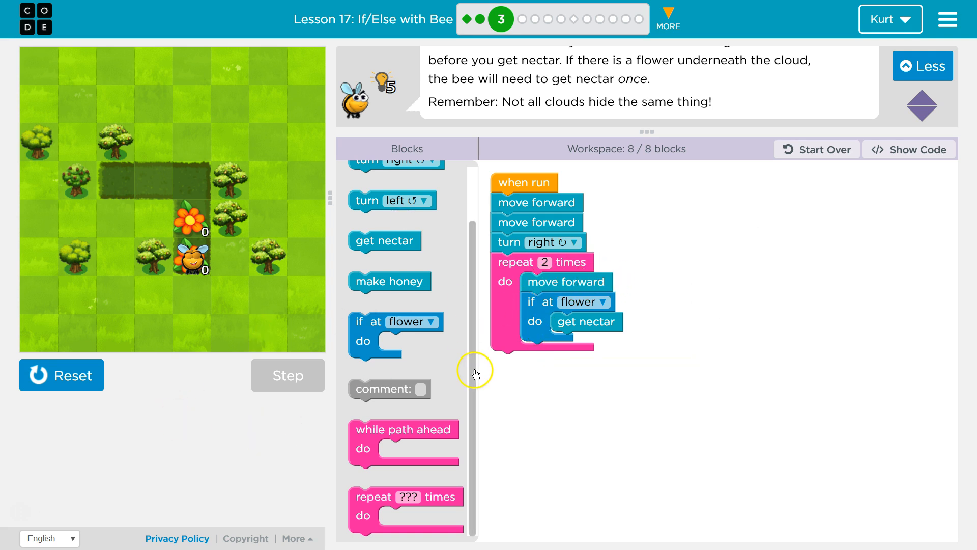